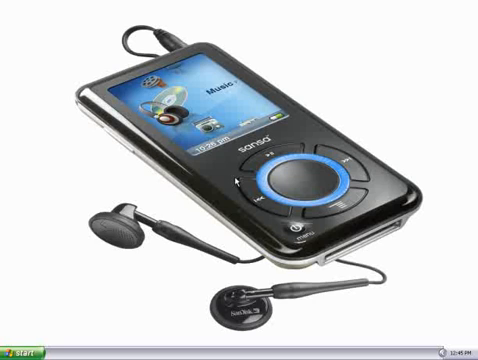
- Launch Rhapsody from Start > All Programs so its Music Guide home loads
click(22, 352)
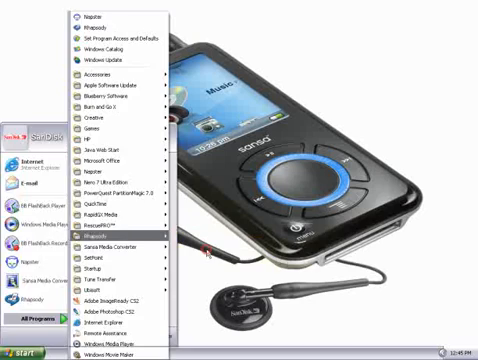
click(102, 232)
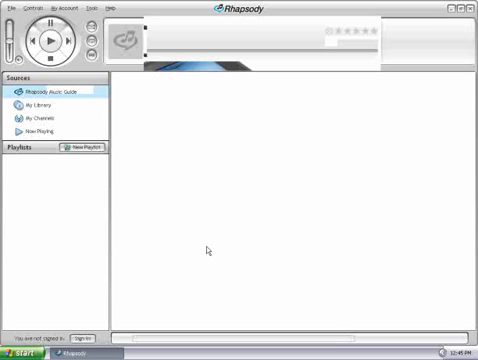
click(52, 92)
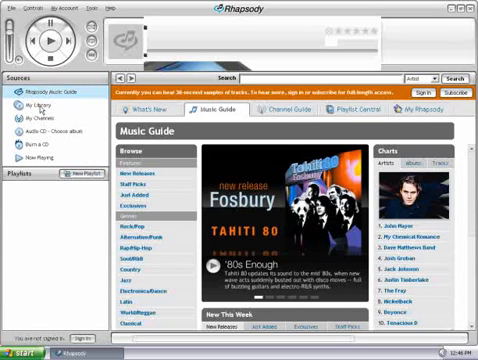
- Switch from the Music Guide to the empty My Library view in the Sources pane
click(40, 104)
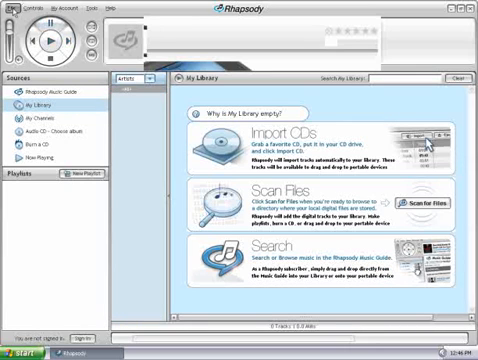
- Add tracks from the computer via File > Add Tracks to My Library and confirm the update notice
click(12, 6)
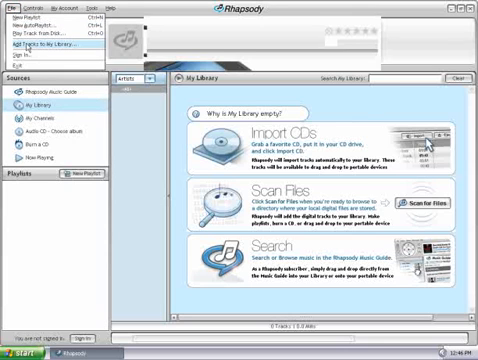
click(38, 44)
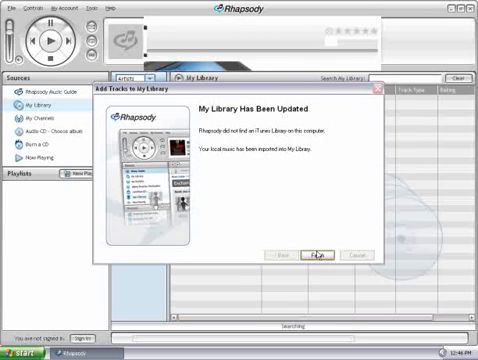
click(316, 252)
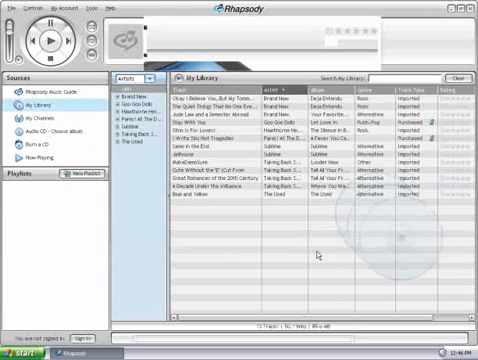